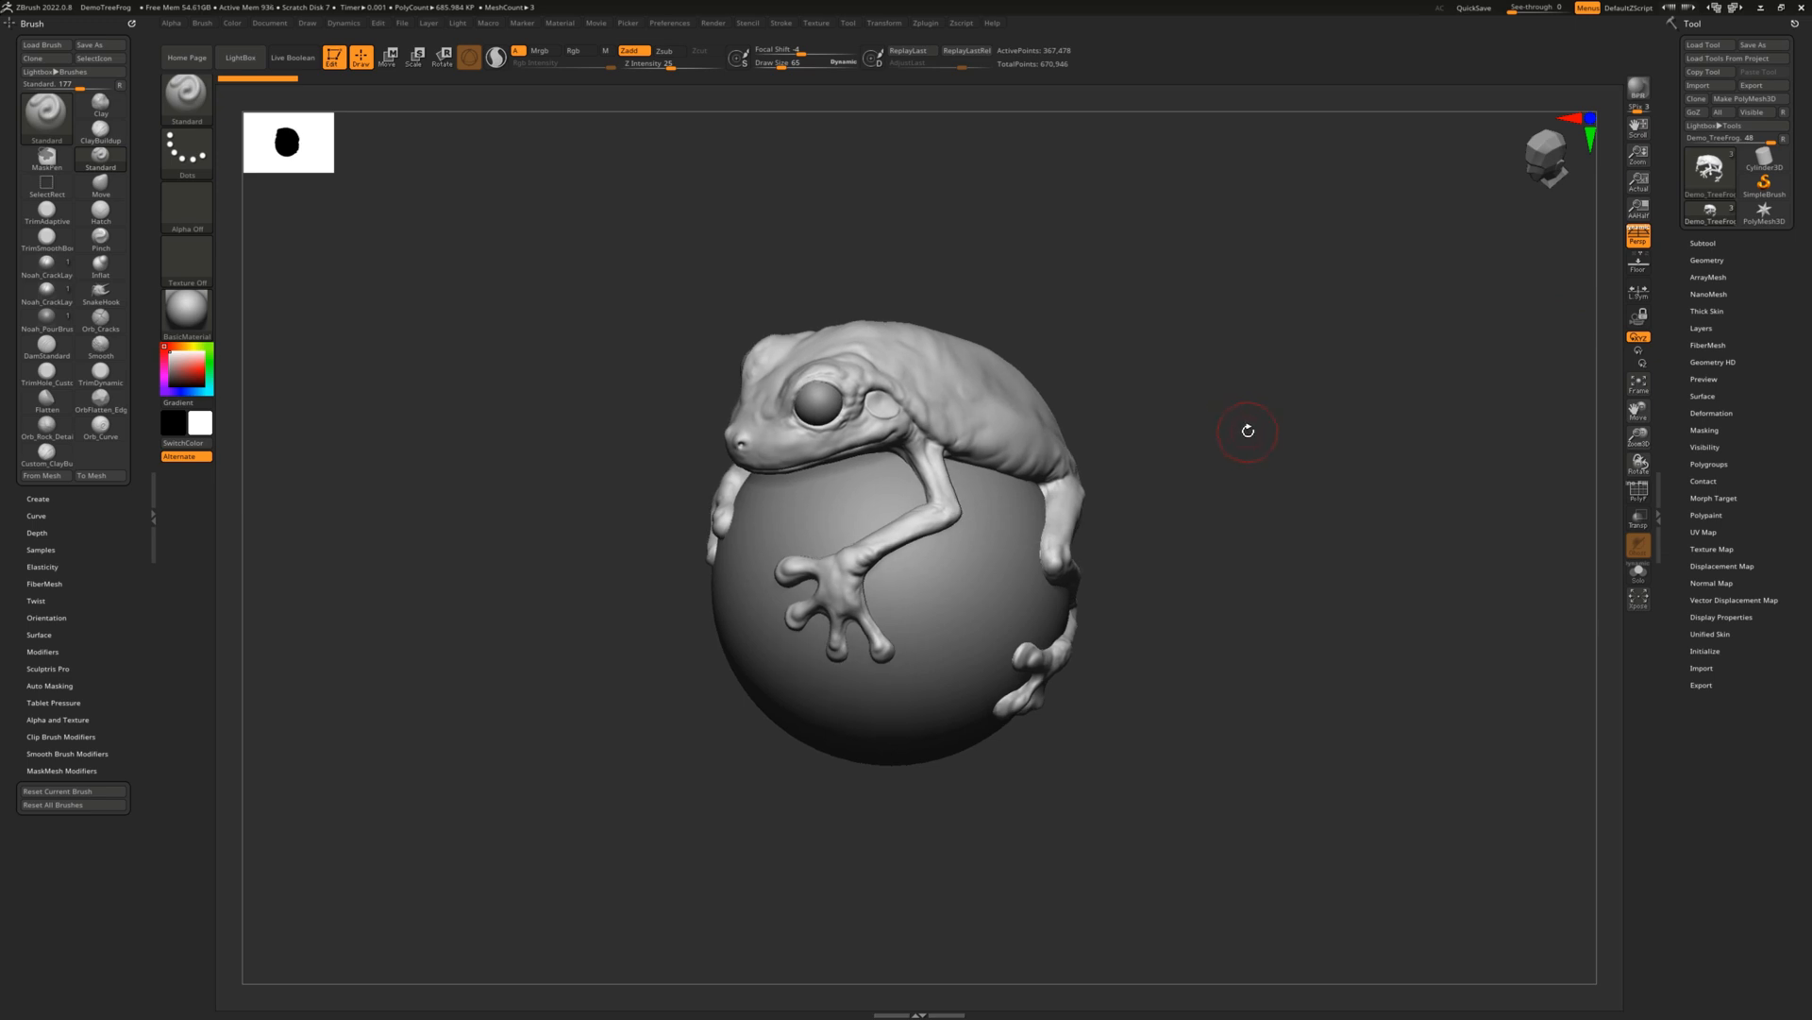
mouse_move(1239, 421)
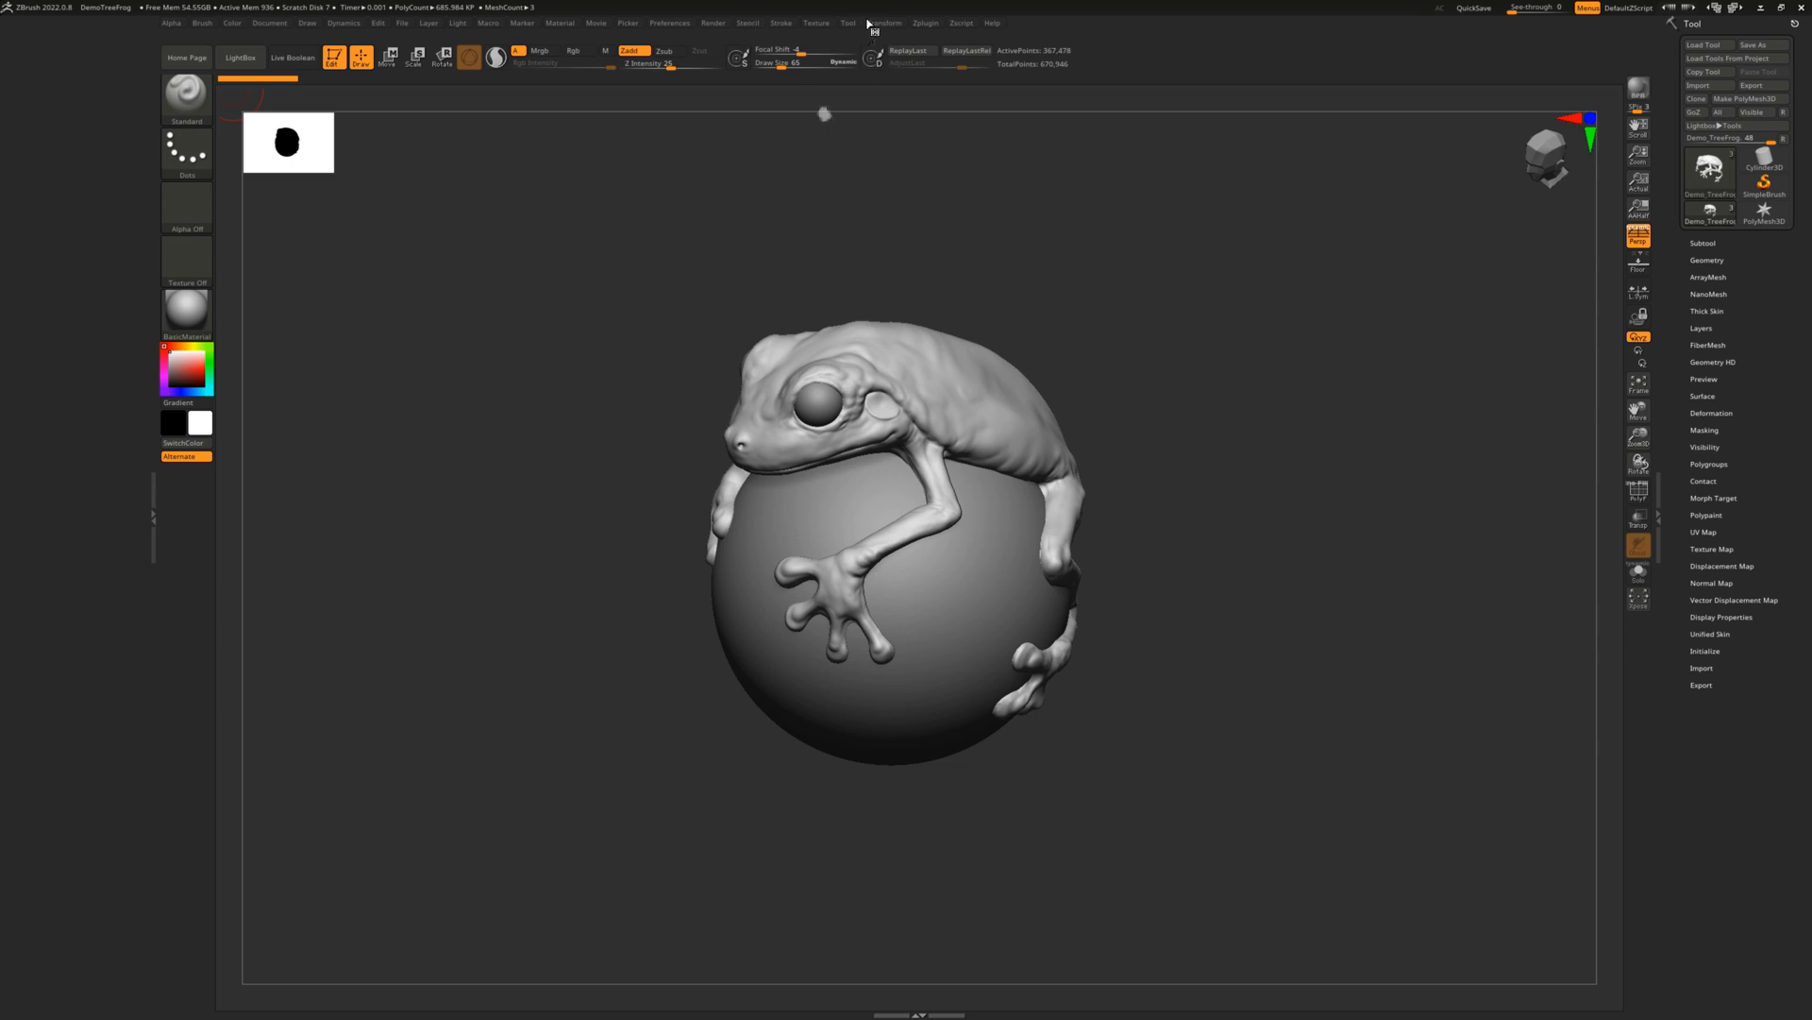
Show the installed plugins under ZPlugin and expand the SB Tuner subpalette
left_click(925, 22)
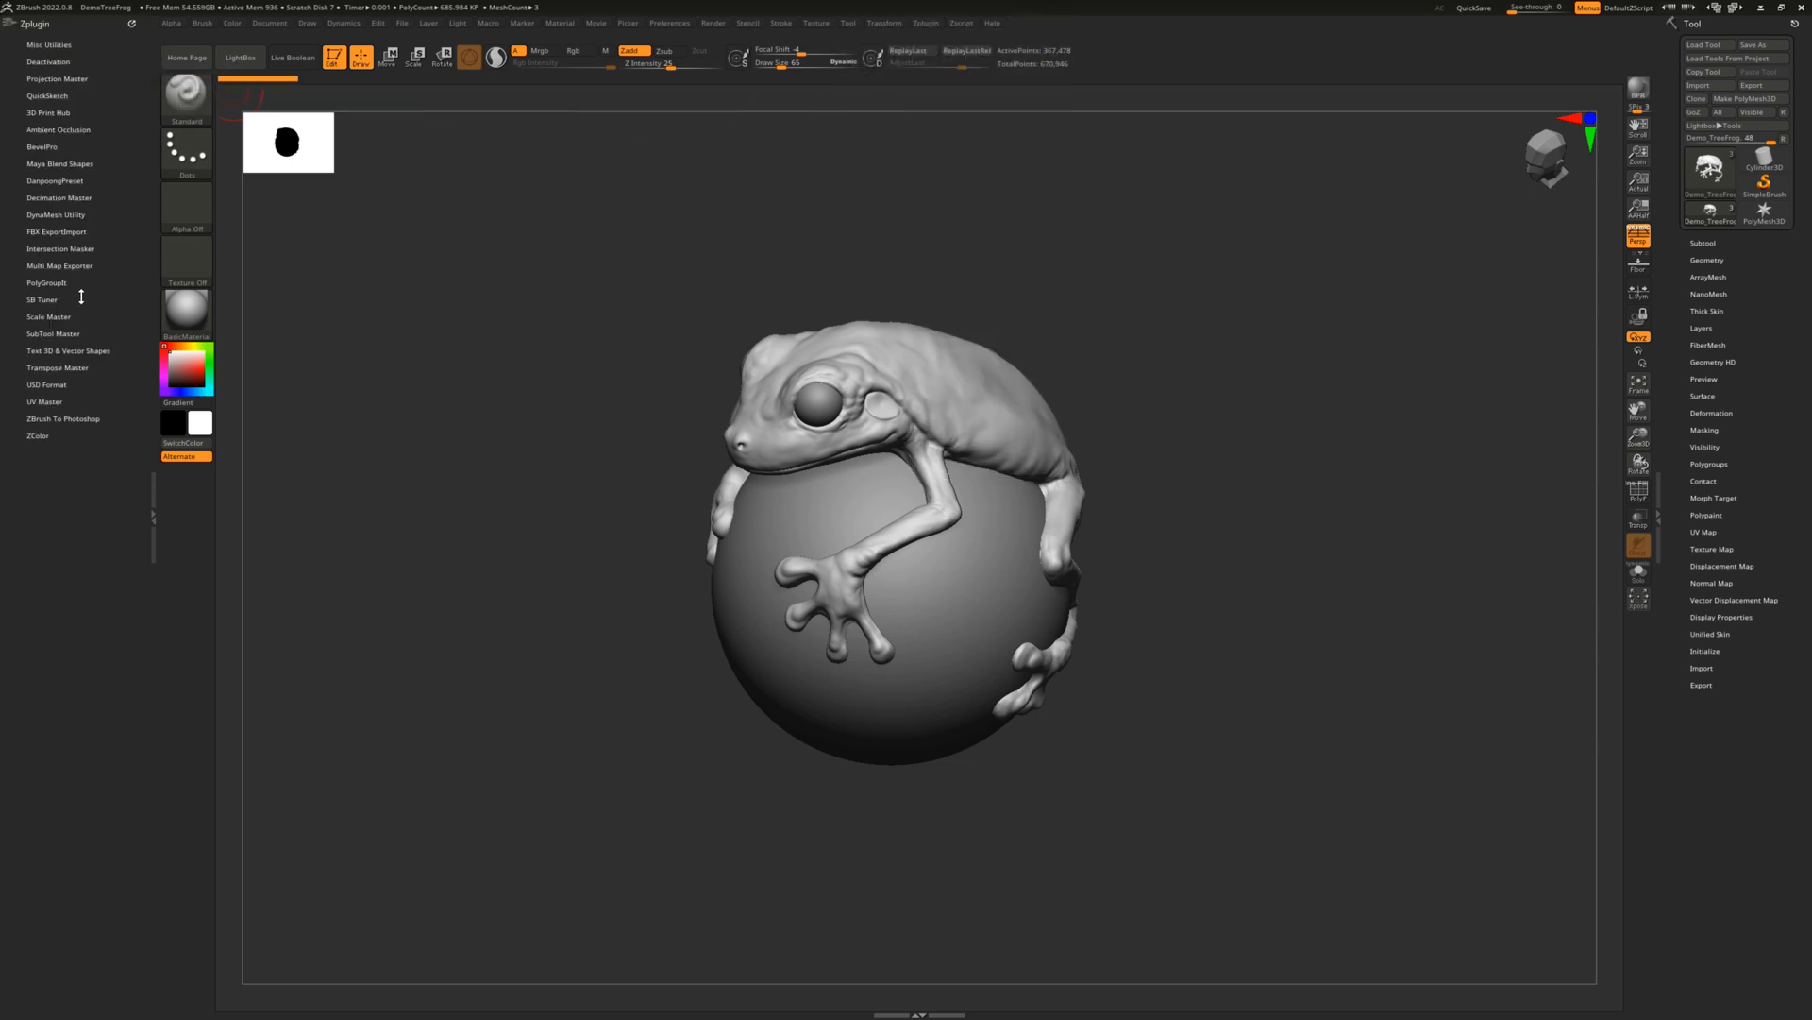
left_click(41, 300)
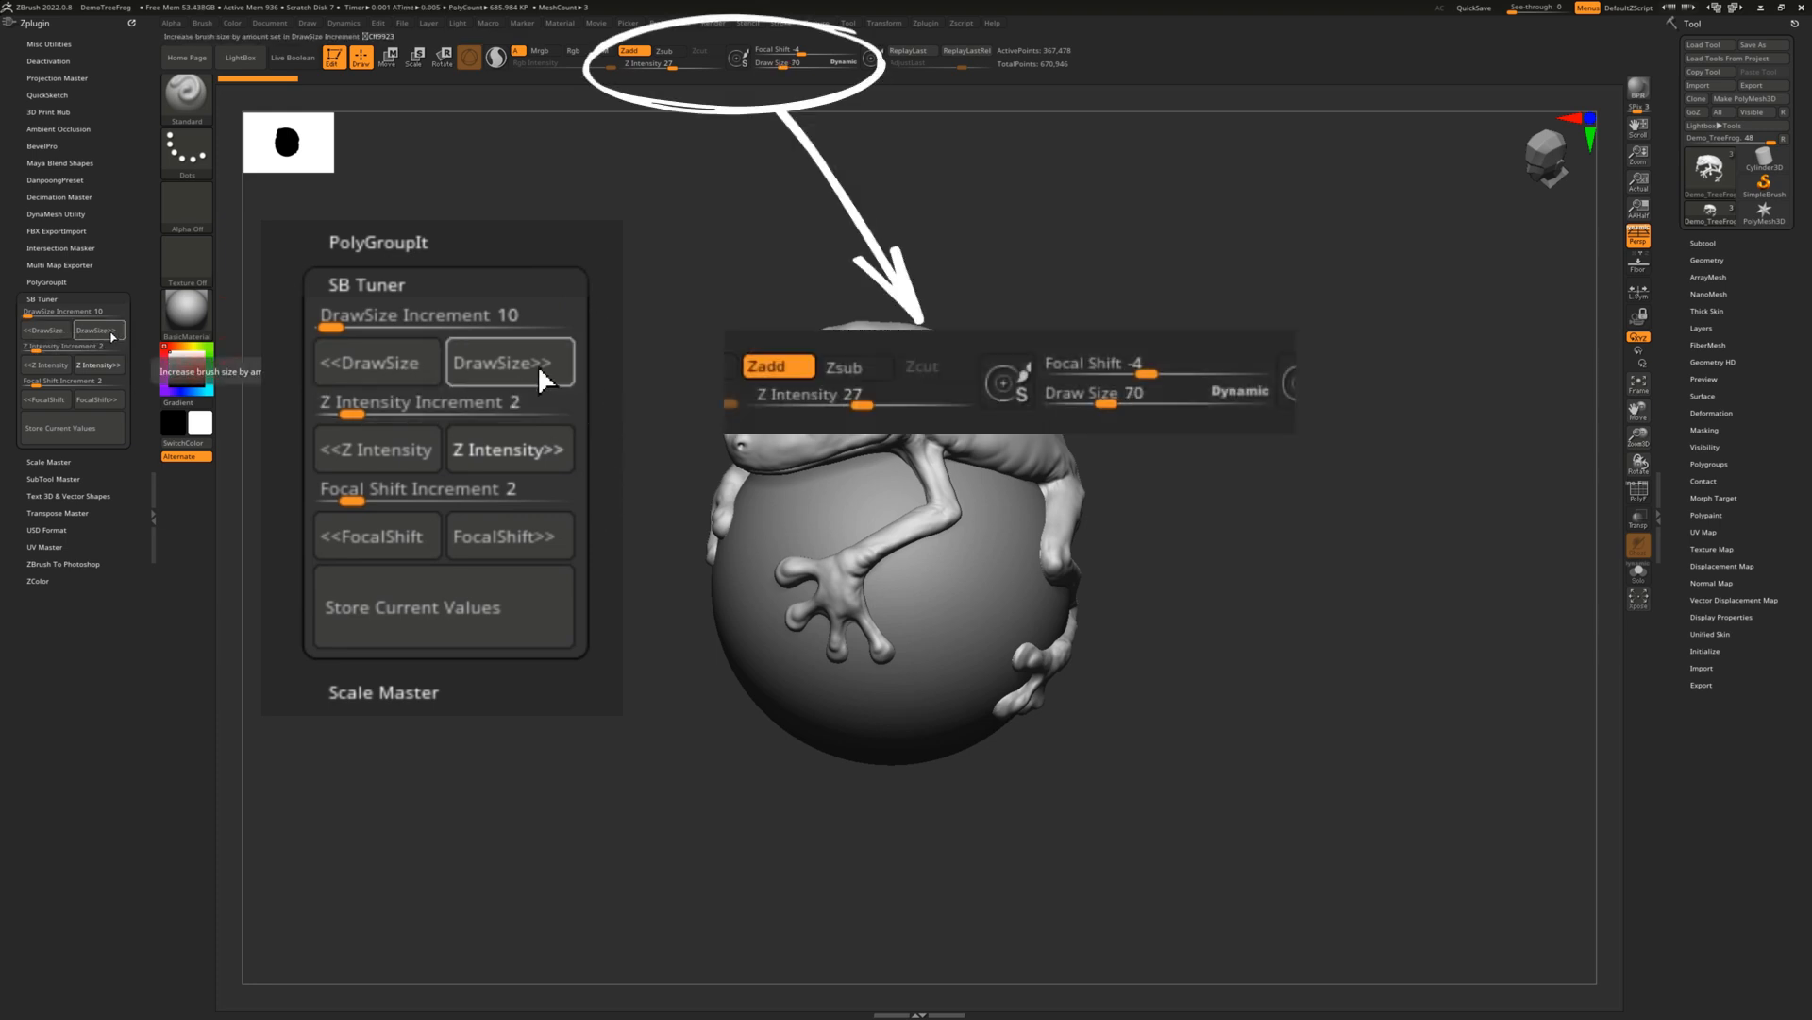
left_click(508, 450)
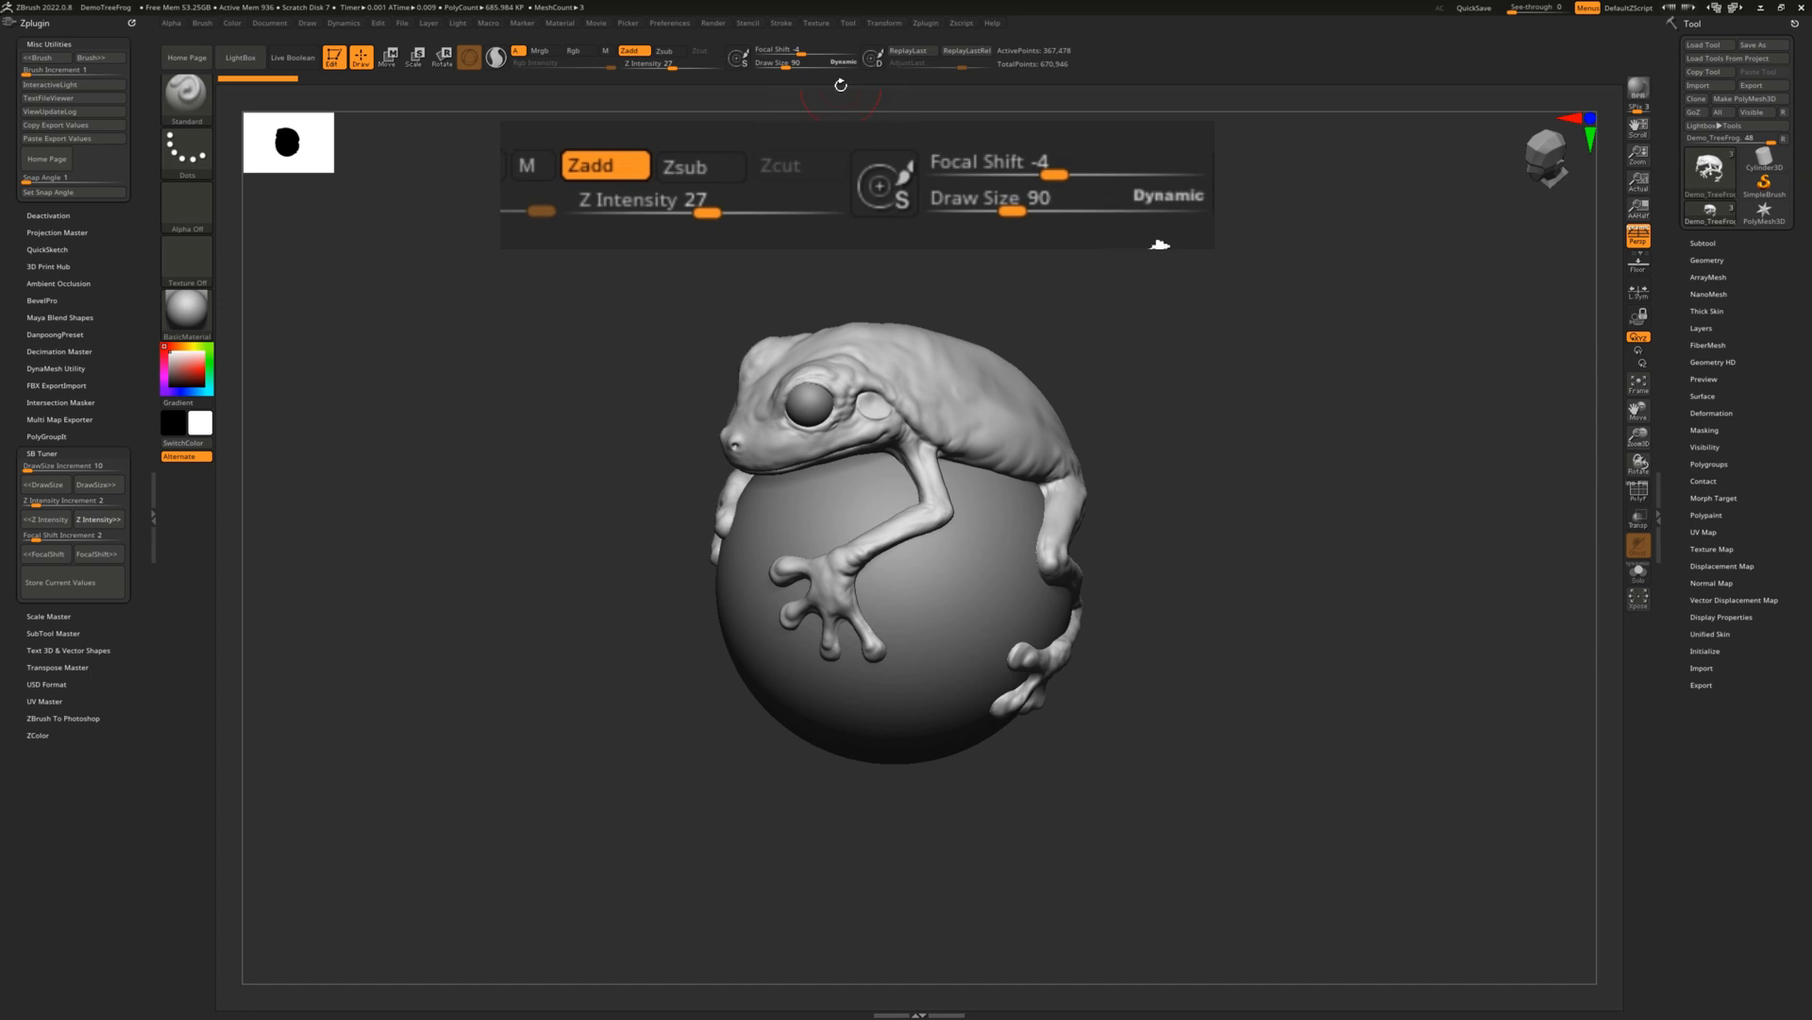
Step draw size to 130 and back to 120, then lower the DrawSize increment to 5
left_click_drag(1012, 209, 1050, 210)
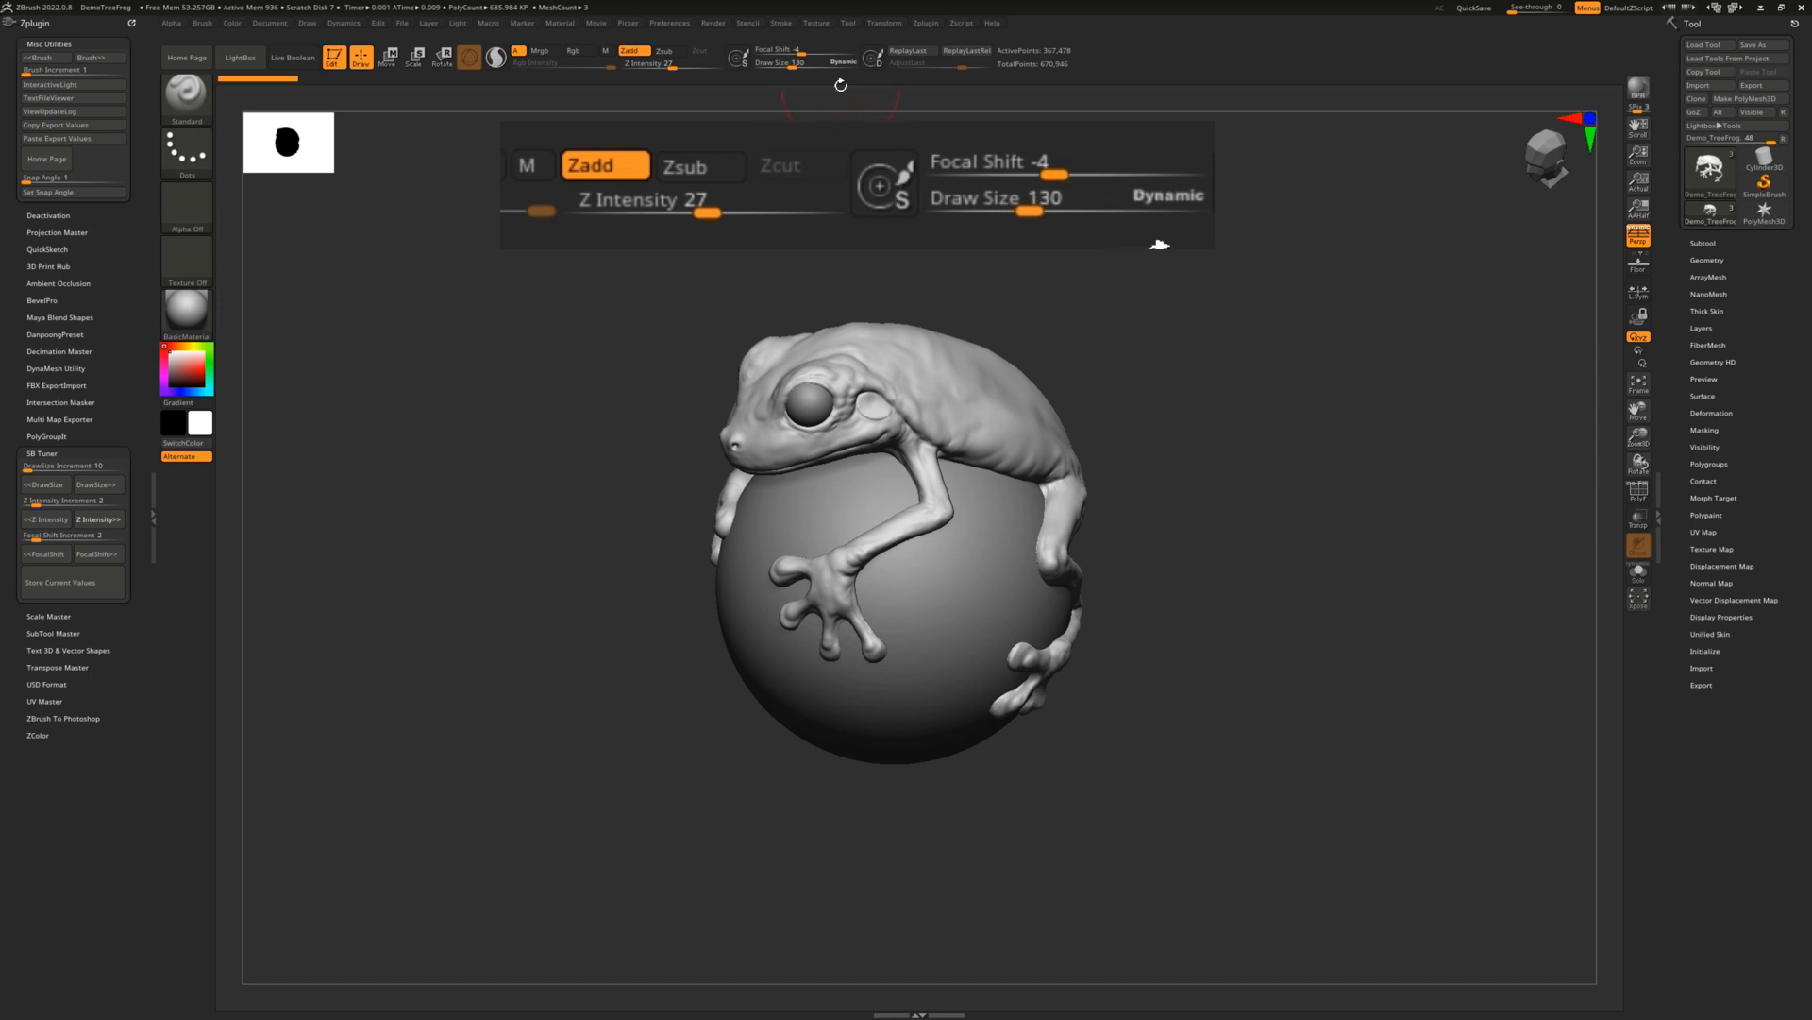
left_click_drag(1027, 209, 1020, 210)
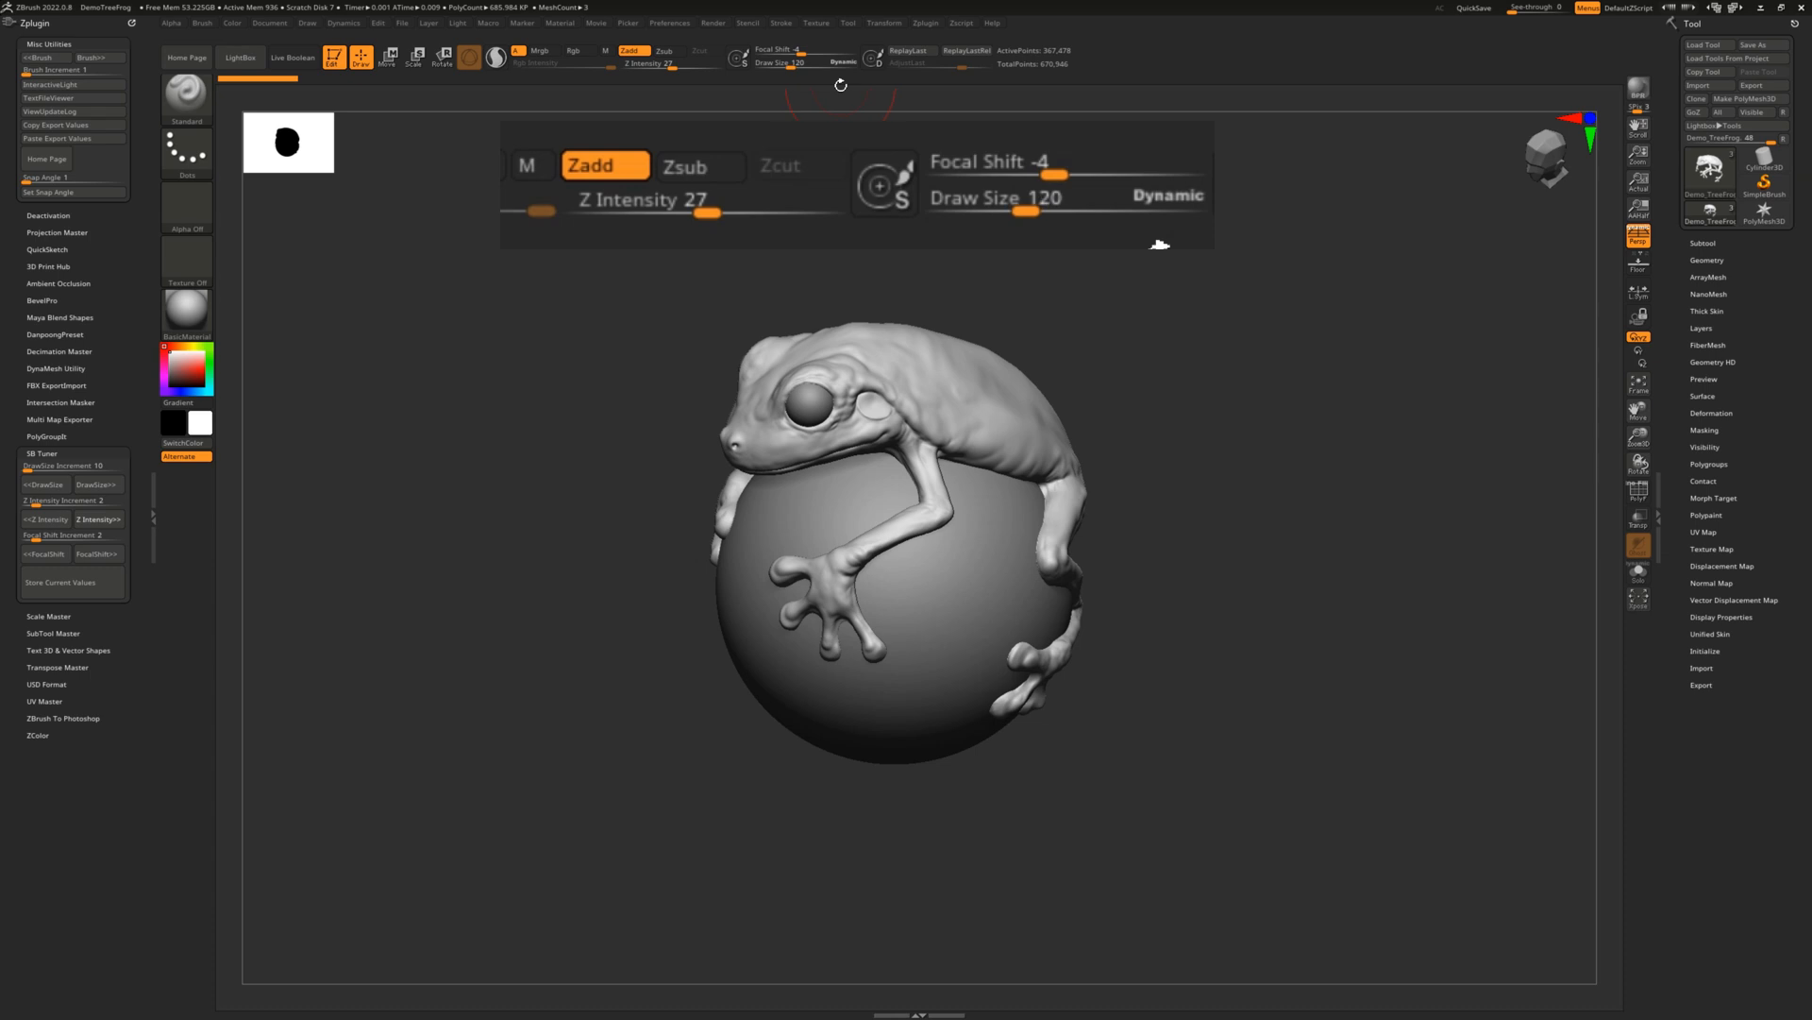
left_click_drag(1028, 212, 1015, 211)
type("5")
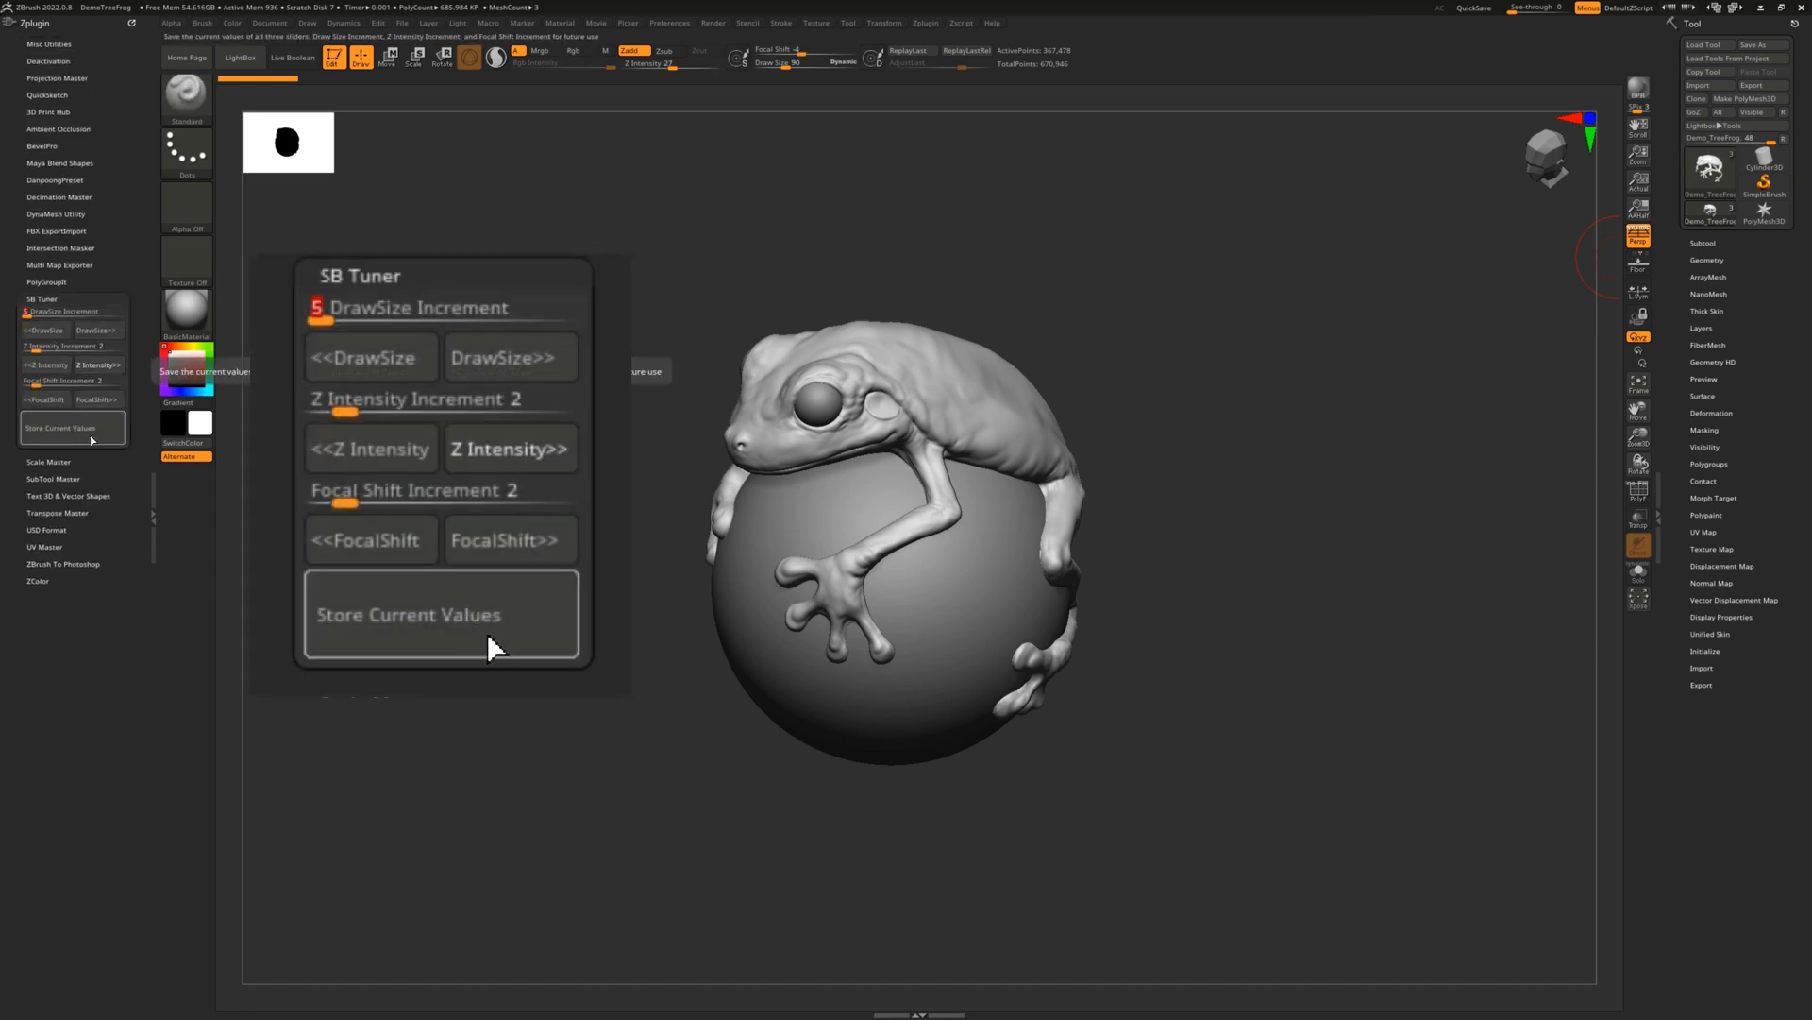
Store the SB Tuner values with Z intensity increment 5 and focal shift increment 10
left_click(370, 450)
type("10")
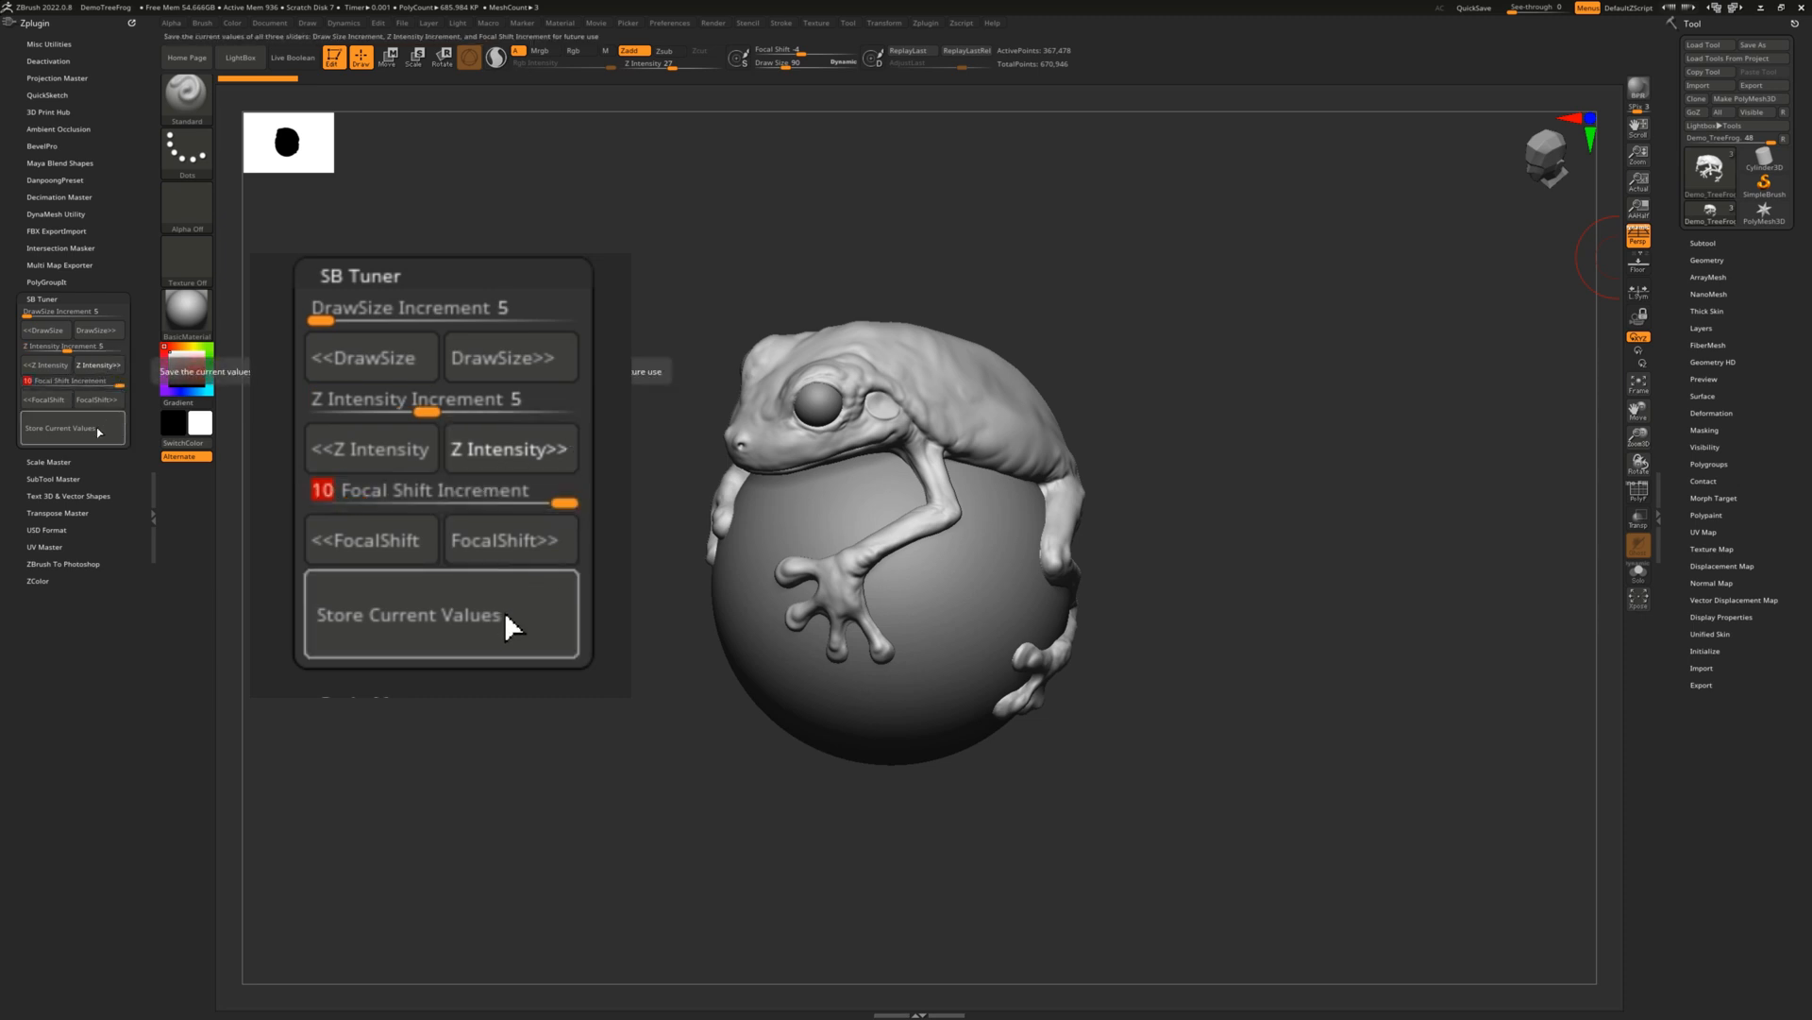
left_click(408, 614)
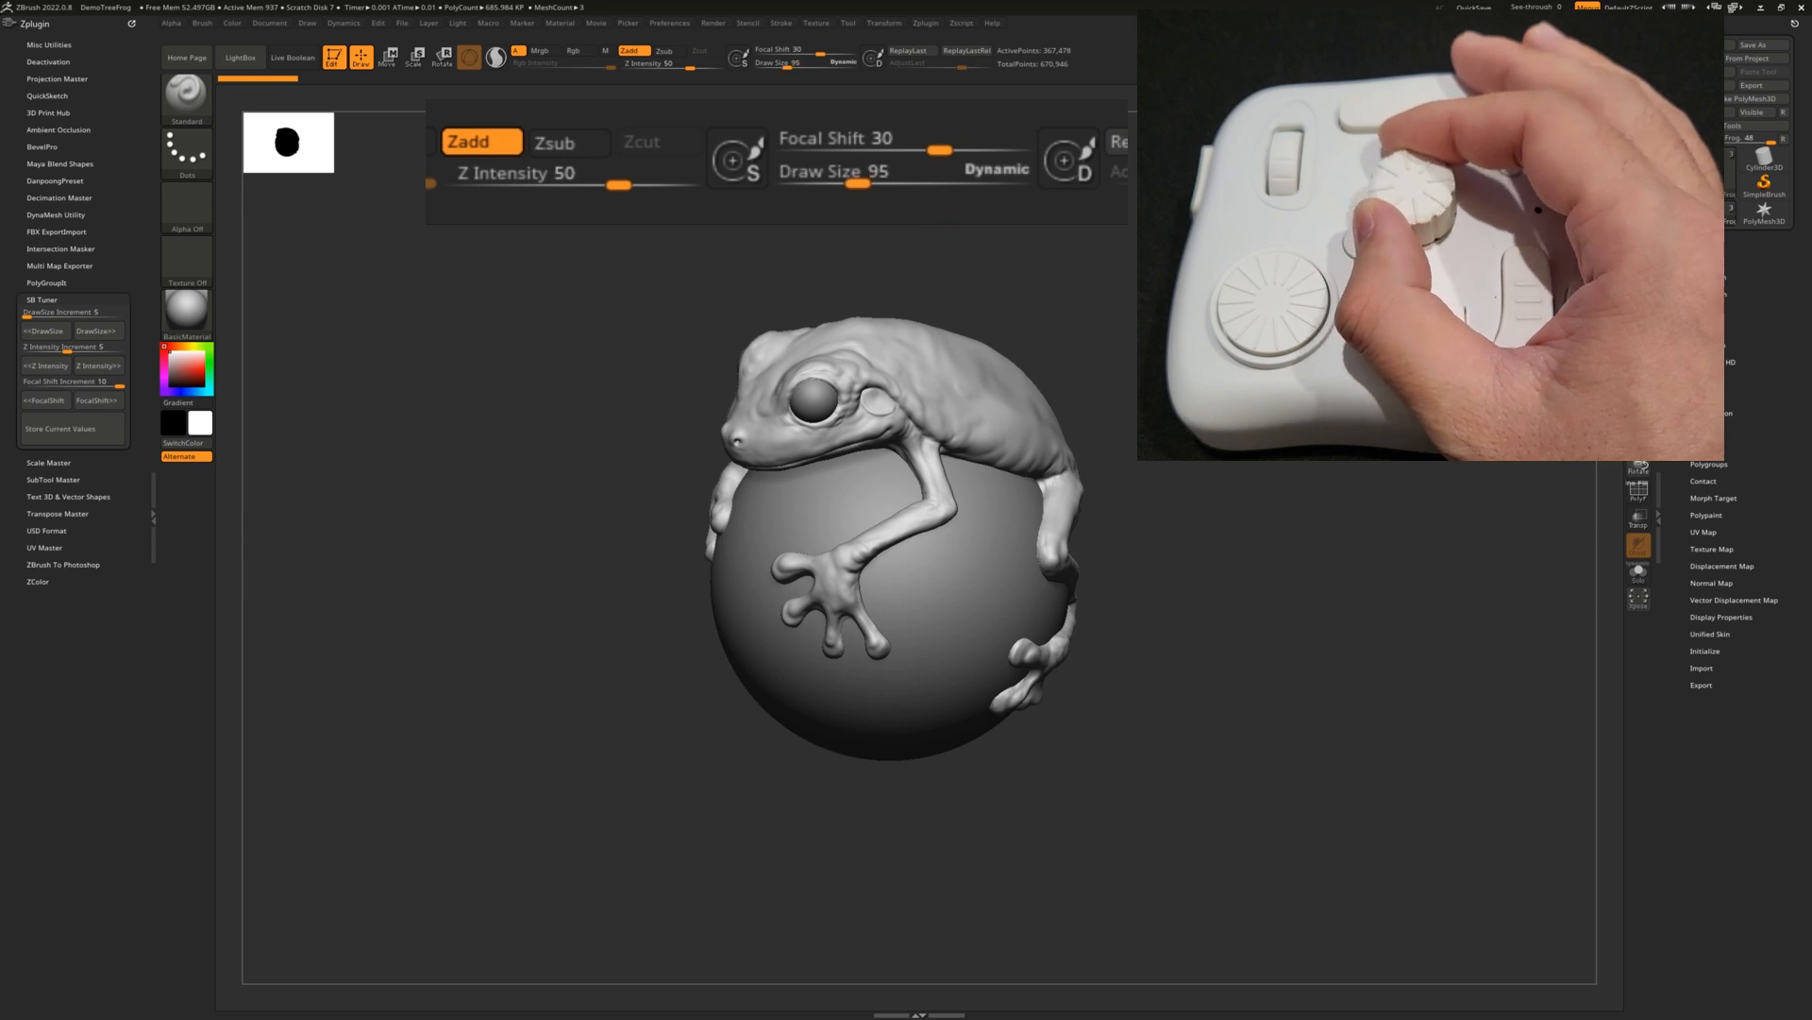
Step the brush to Z intensity 55 and focal shift 40 with the new increments
left_click_drag(612, 185, 665, 185)
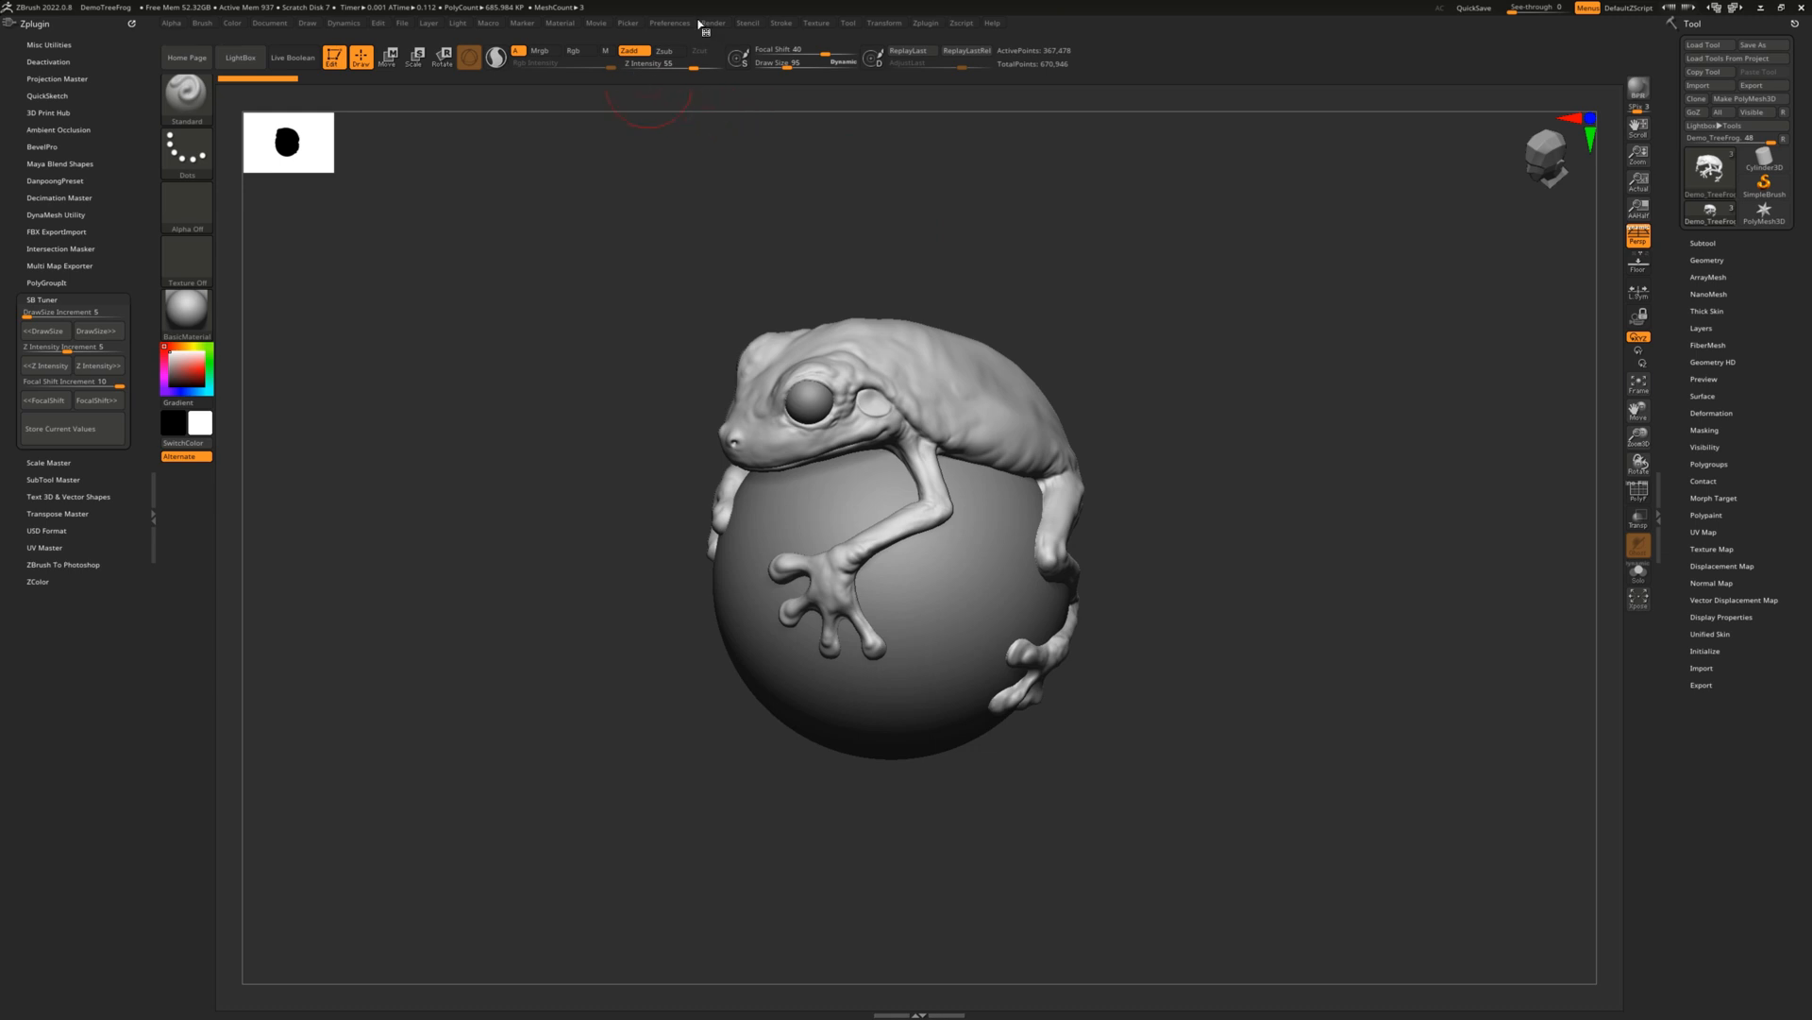
mouse_move(959, 168)
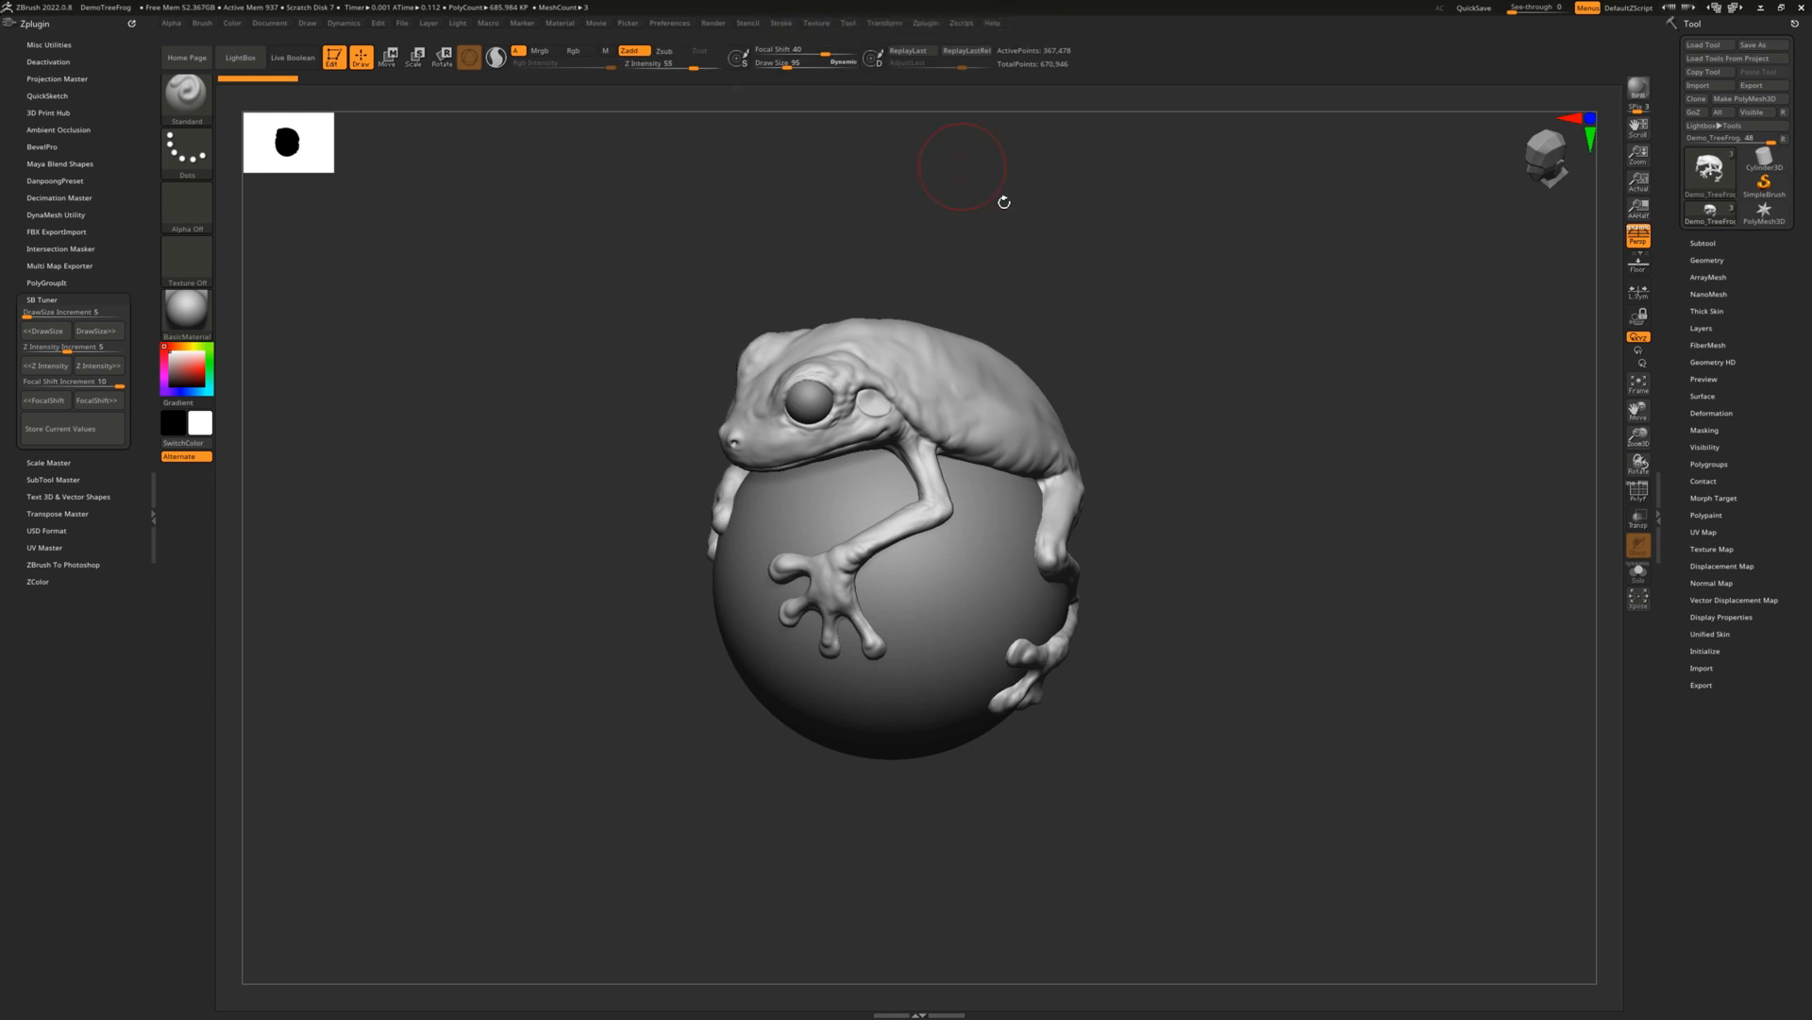
mouse_move(1146, 391)
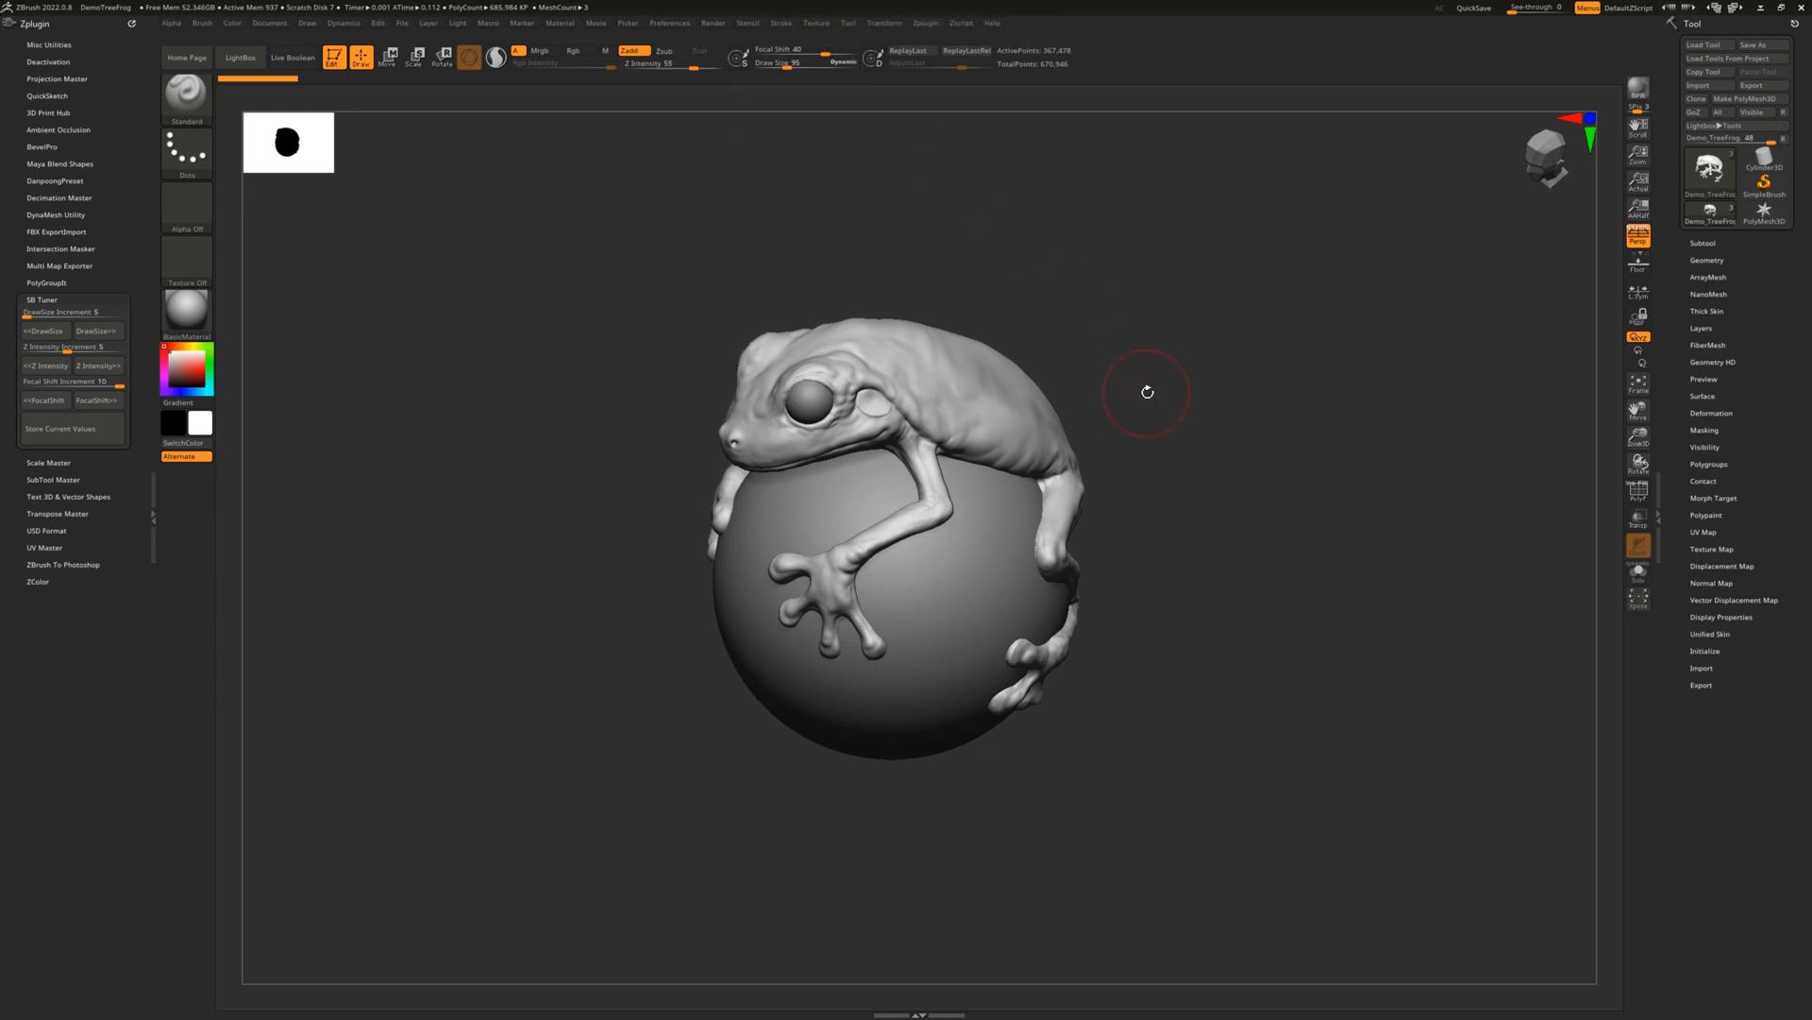